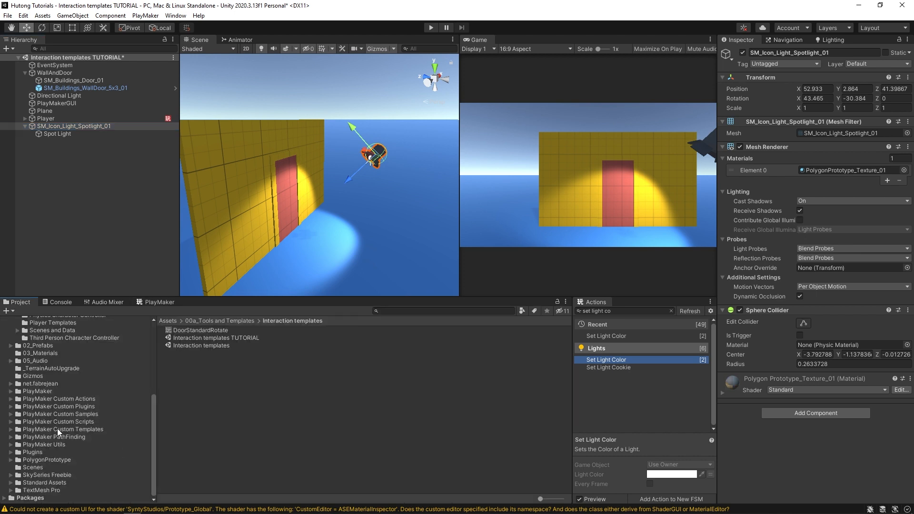
Browse the FirstPerson custom templates, PlayerInteract and PlayerMove, in the Project window.
{"action": "left_click", "coordinate": [63, 429]}
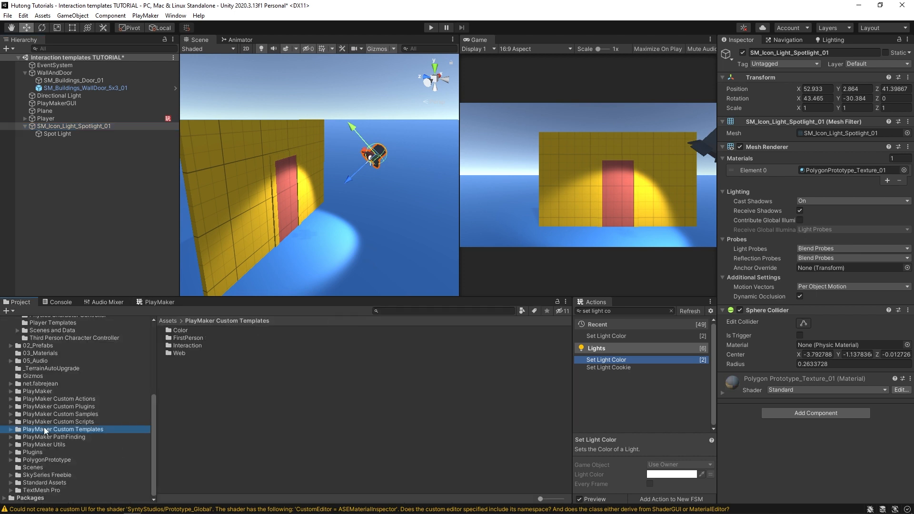
{"action": "left_click", "coordinate": [187, 337]}
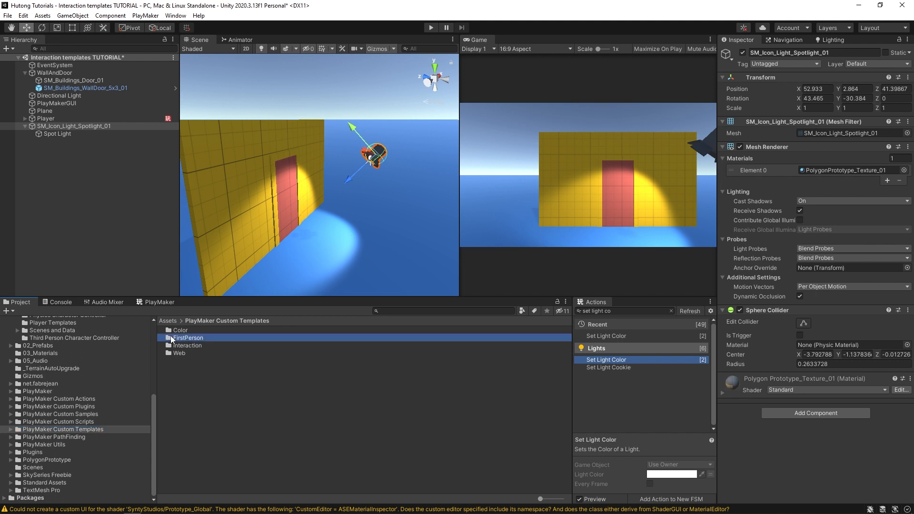
{"action": "left_click", "coordinate": [194, 337]}
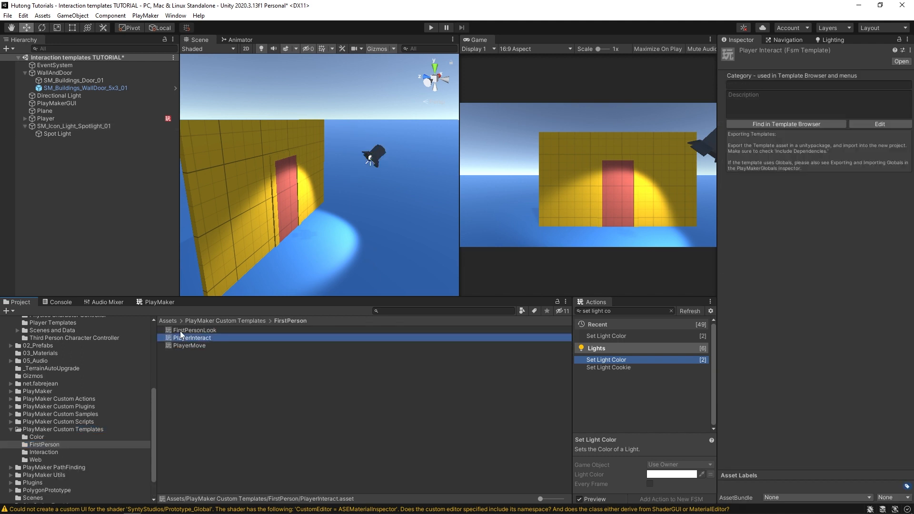
{"action": "left_click", "coordinate": [188, 344]}
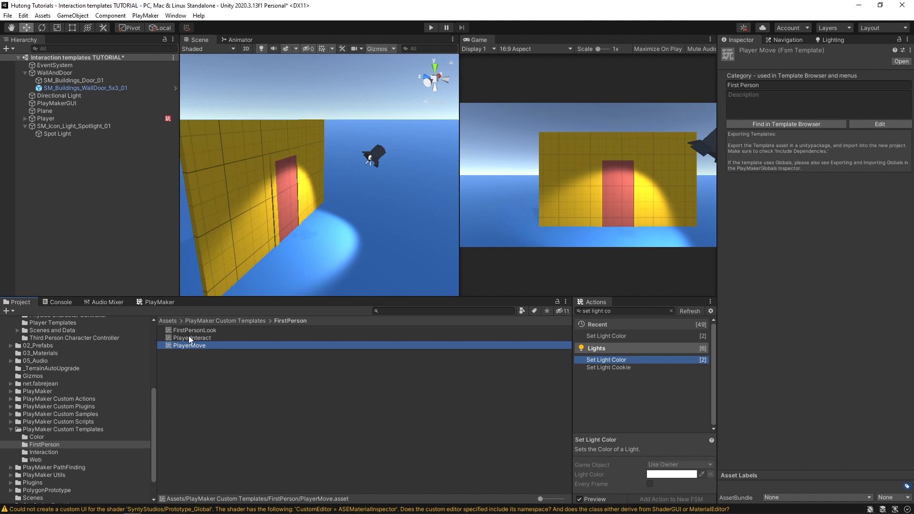
{"action": "left_click", "coordinate": [197, 330]}
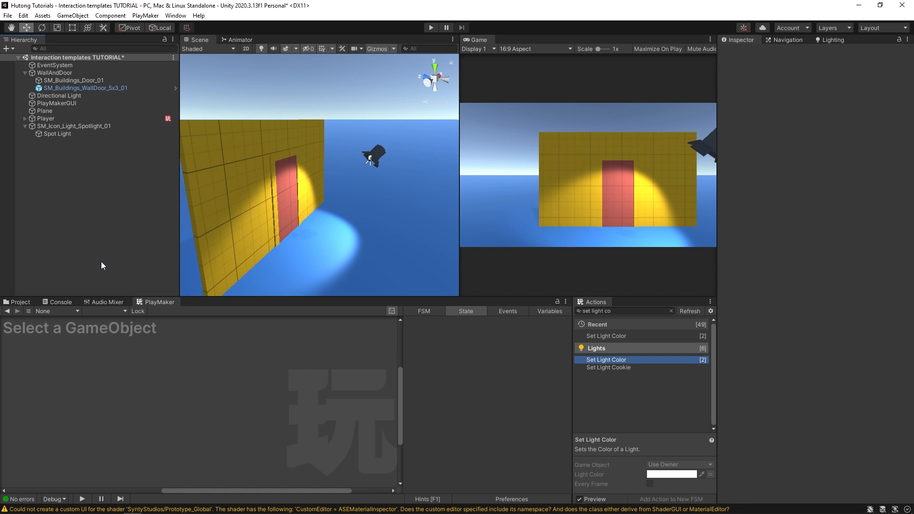
Give the Spot Light a PlayMaker FSM built from the Objects > Light template.
{"action": "left_click", "coordinate": [73, 126]}
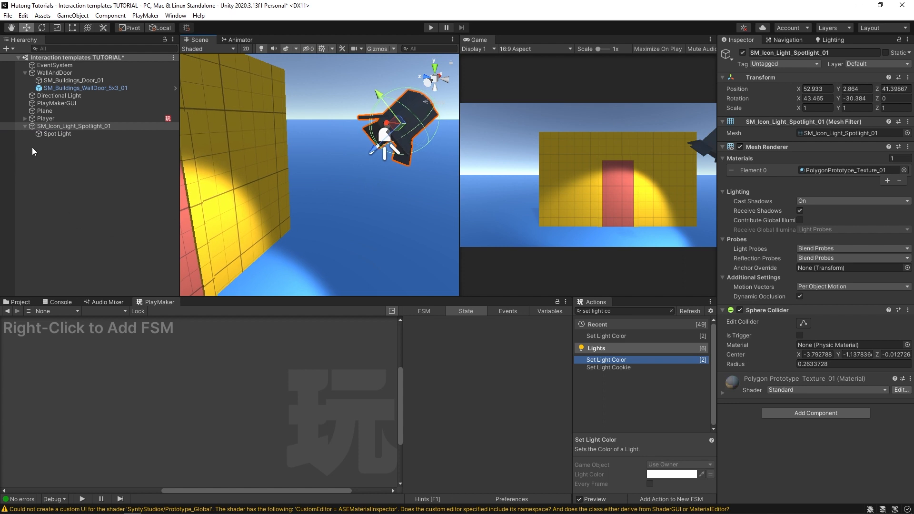
{"action": "left_click", "coordinate": [57, 134]}
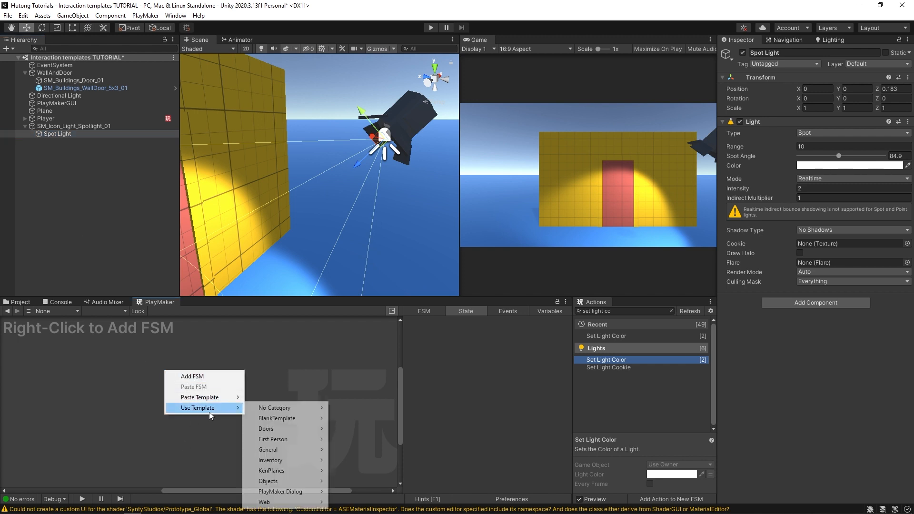
{"action": "mouse_move", "coordinate": [285, 481]}
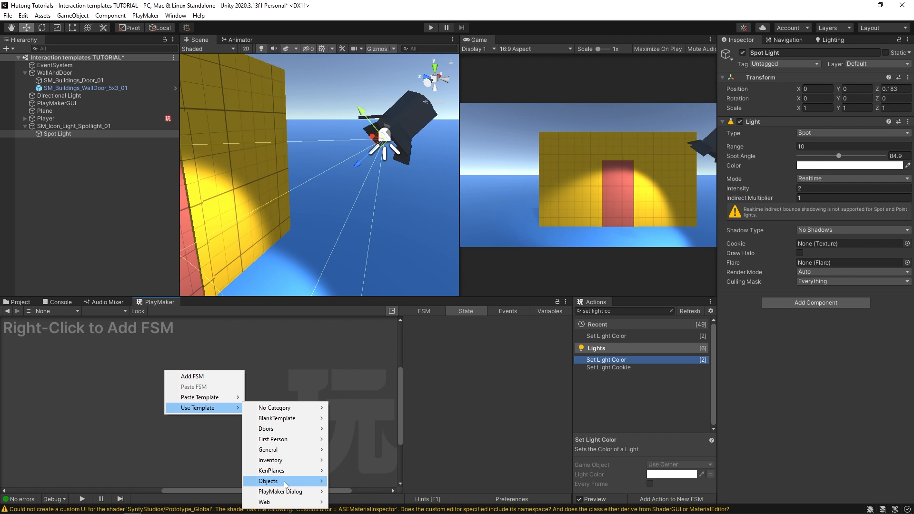
{"action": "mouse_move", "coordinate": [269, 481]}
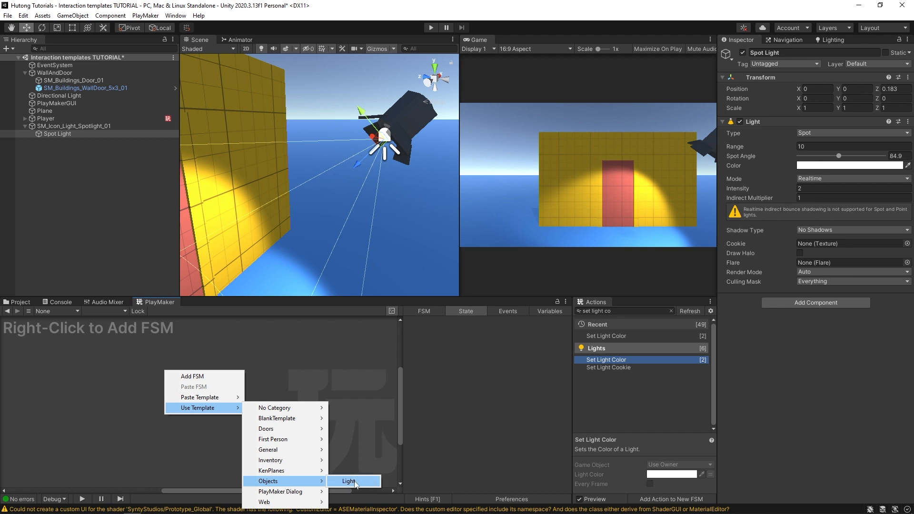
{"action": "left_click", "coordinate": [348, 482]}
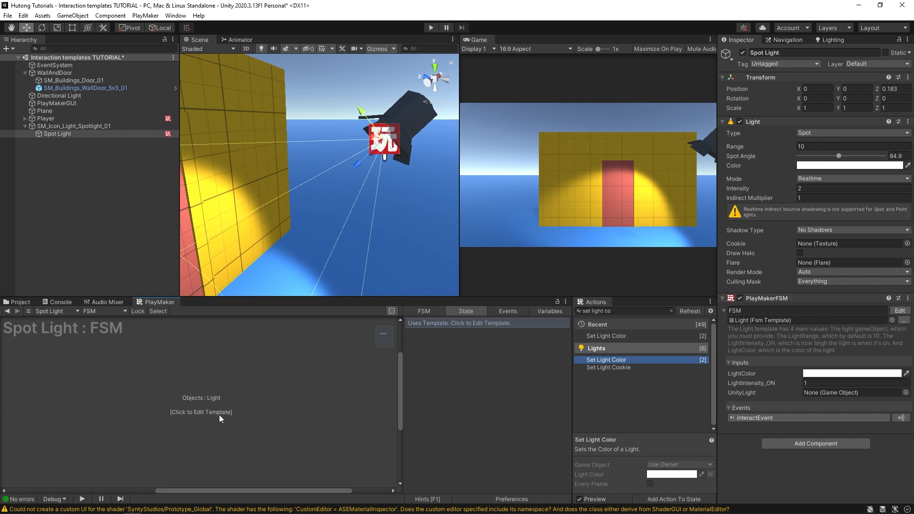
Inspect the Light template's On-state actions and assign UnityLight to the Spot Light.
{"action": "left_click", "coordinate": [201, 412]}
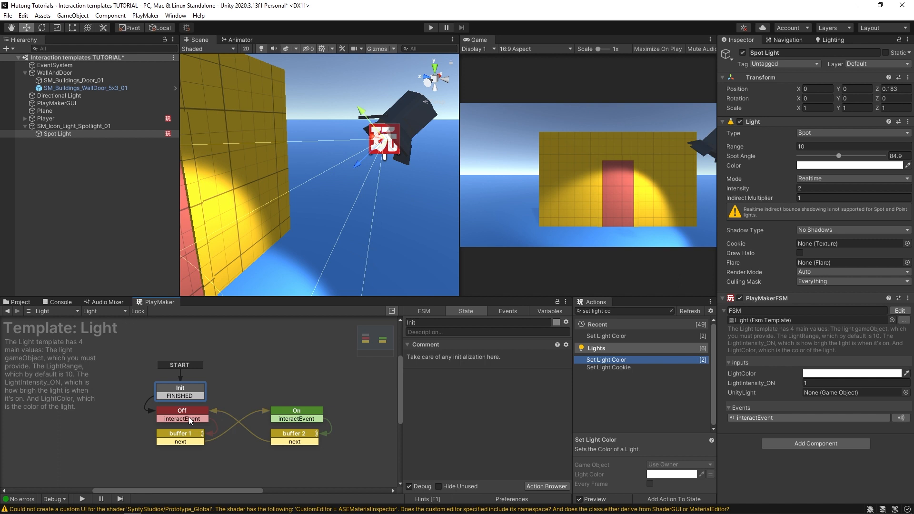
{"action": "left_click", "coordinate": [181, 411]}
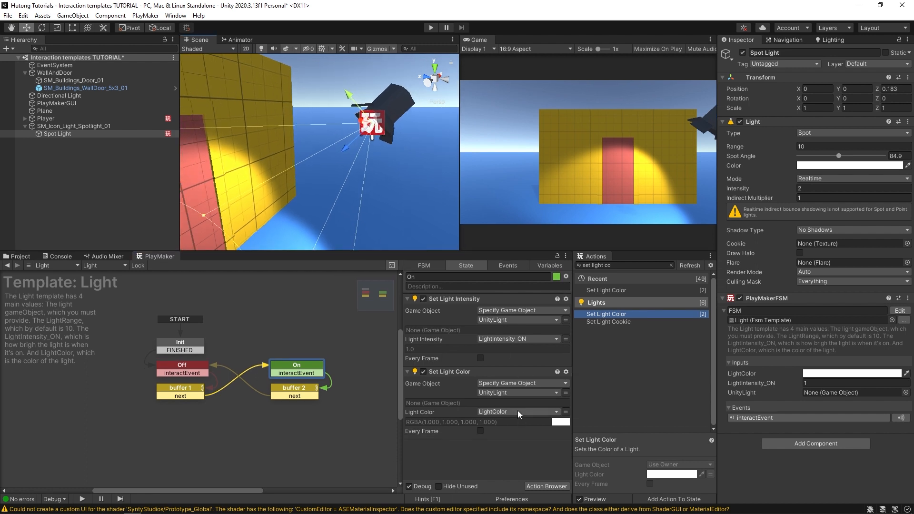
{"action": "mouse_move", "coordinate": [482, 369]}
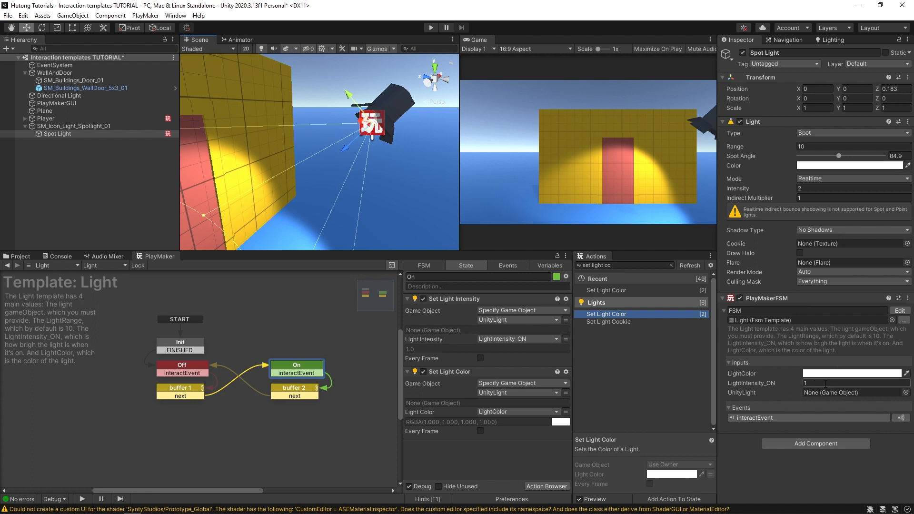
{"action": "left_click", "coordinate": [854, 383]}
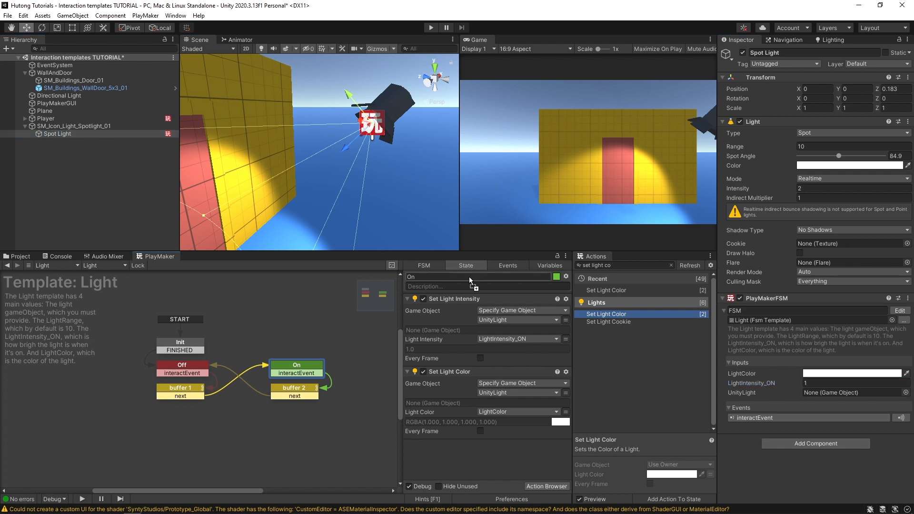
{"action": "left_click", "coordinate": [855, 383]}
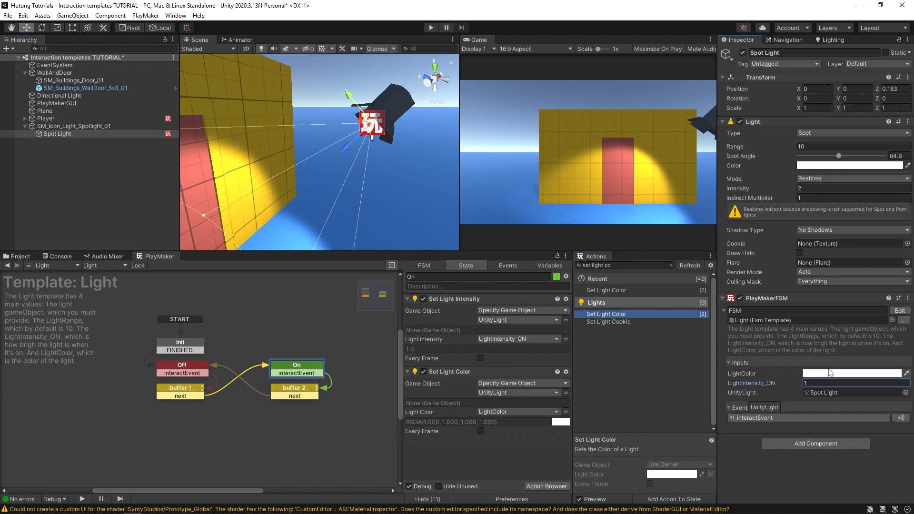
Set LightColor to red, play-test the spotlight, and duplicate it.
{"action": "left_click", "coordinate": [853, 374]}
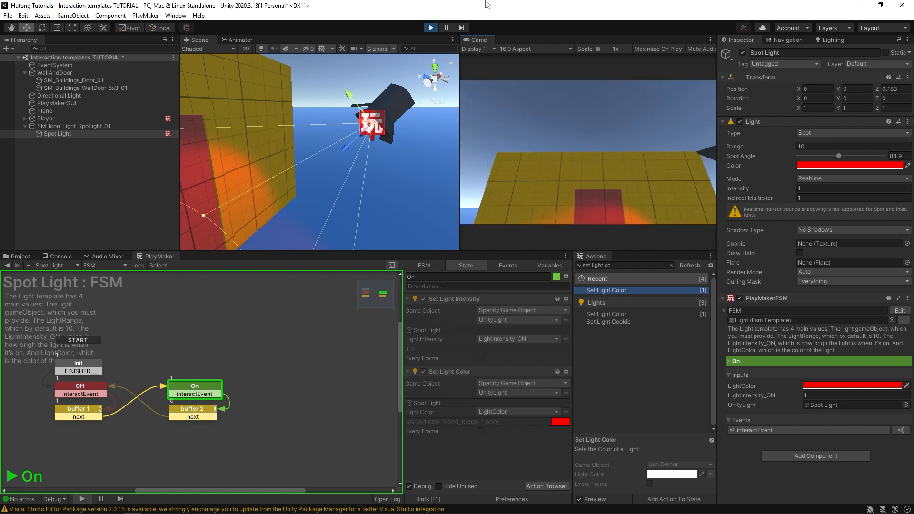
{"action": "left_click", "coordinate": [73, 126]}
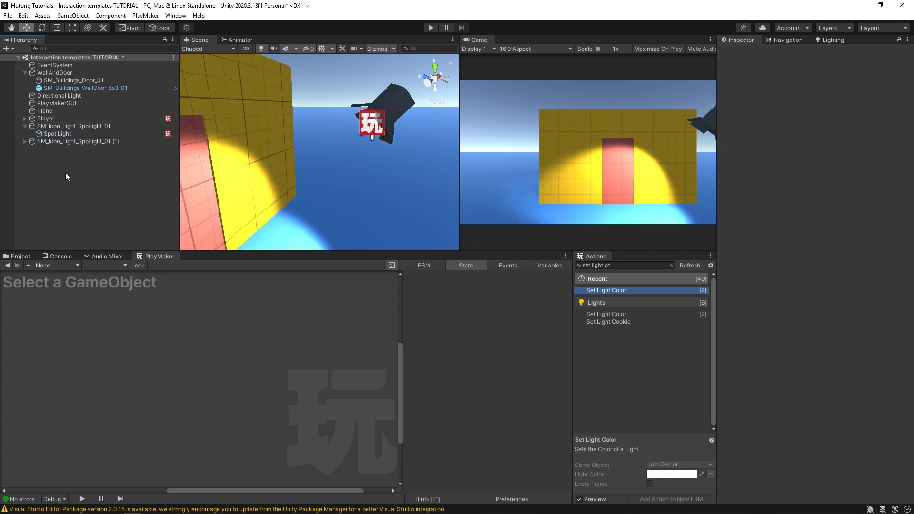
Give the duplicate's Spot Light a green LightColor and move it lower on the wall.
{"action": "left_click", "coordinate": [57, 148]}
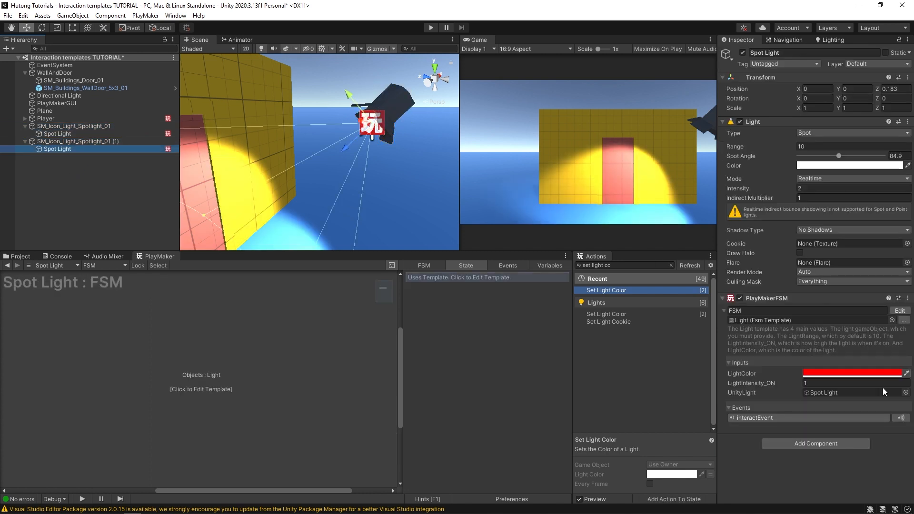
{"action": "left_click", "coordinate": [852, 373]}
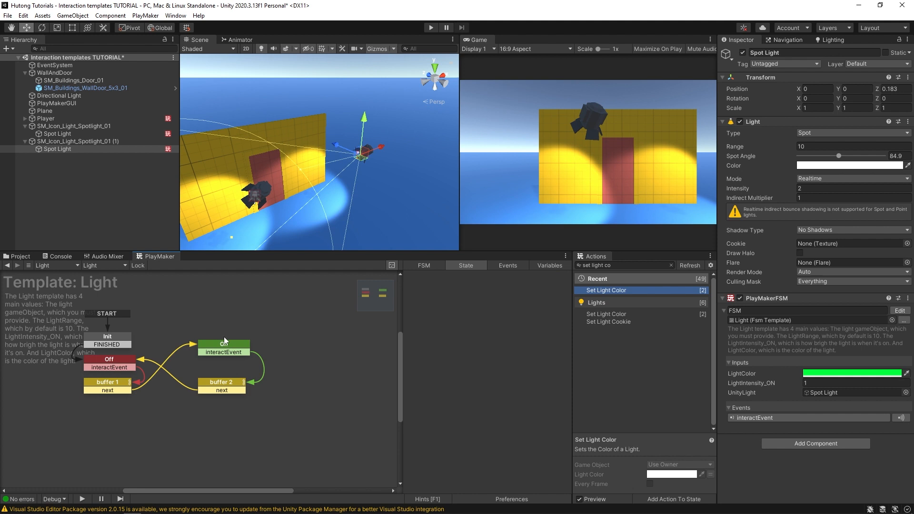
Add Wait 0.5 to On and a 'blink off' state with intensity 0 and Wait 0.5.
{"action": "left_click", "coordinate": [223, 344]}
{"action": "type", "text": "0.5"}
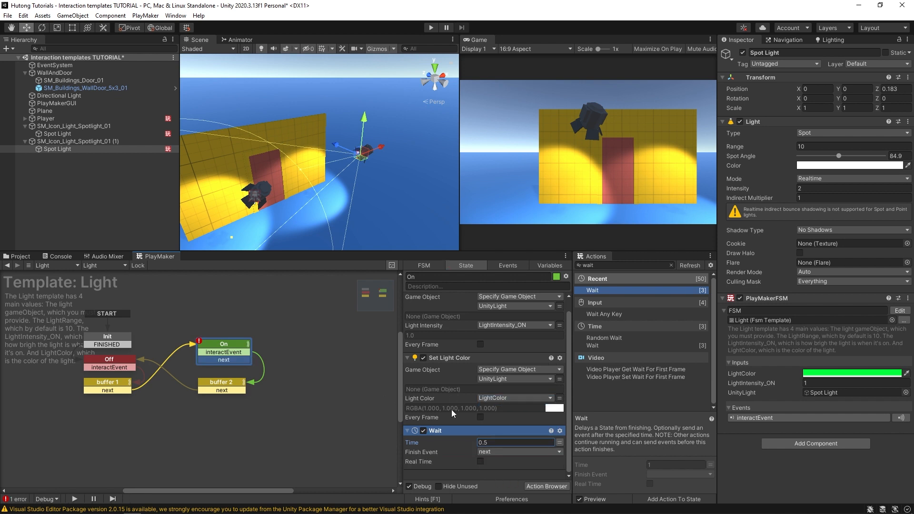
{"action": "left_click", "coordinate": [320, 344]}
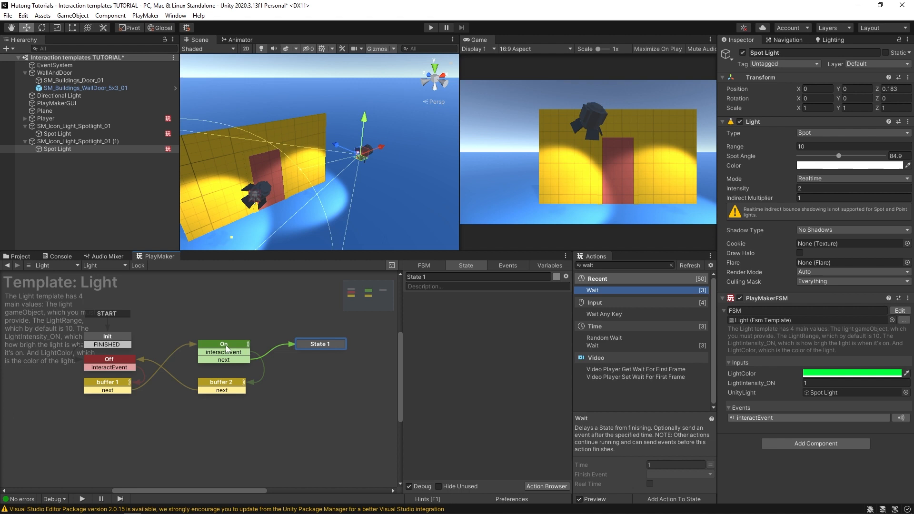
{"action": "left_click", "coordinate": [223, 344]}
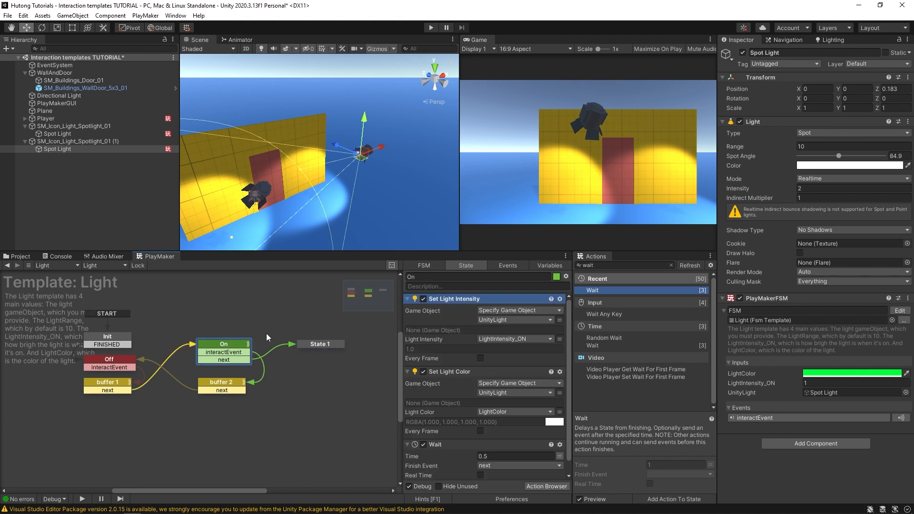
{"action": "left_click", "coordinate": [320, 343]}
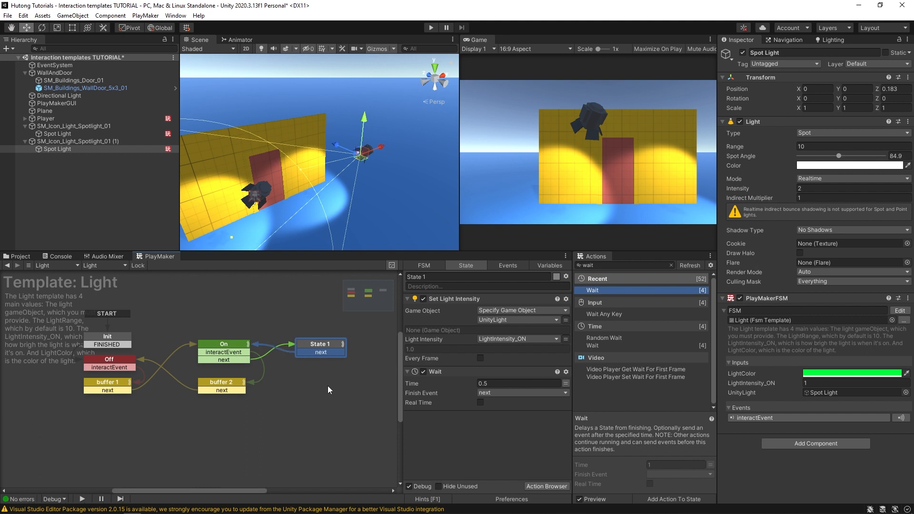
{"action": "mouse_move", "coordinate": [246, 365]}
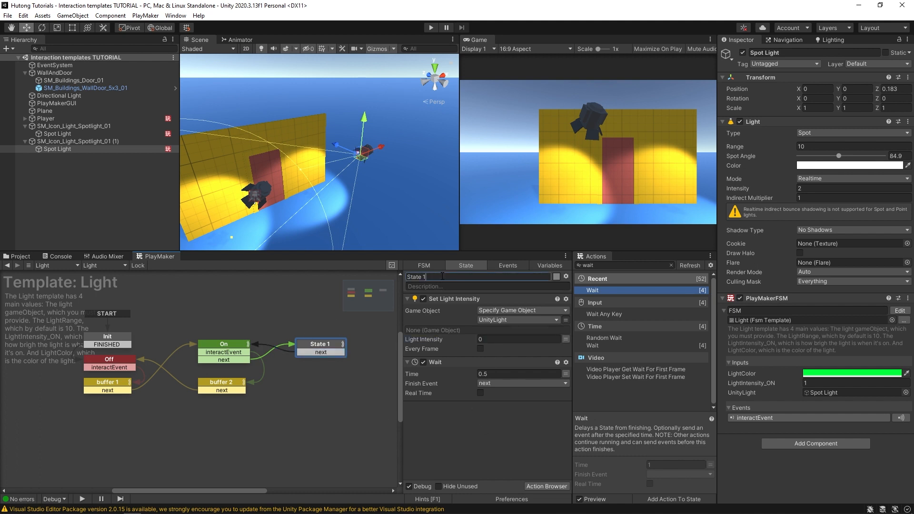
{"action": "type", "text": "blink off"}
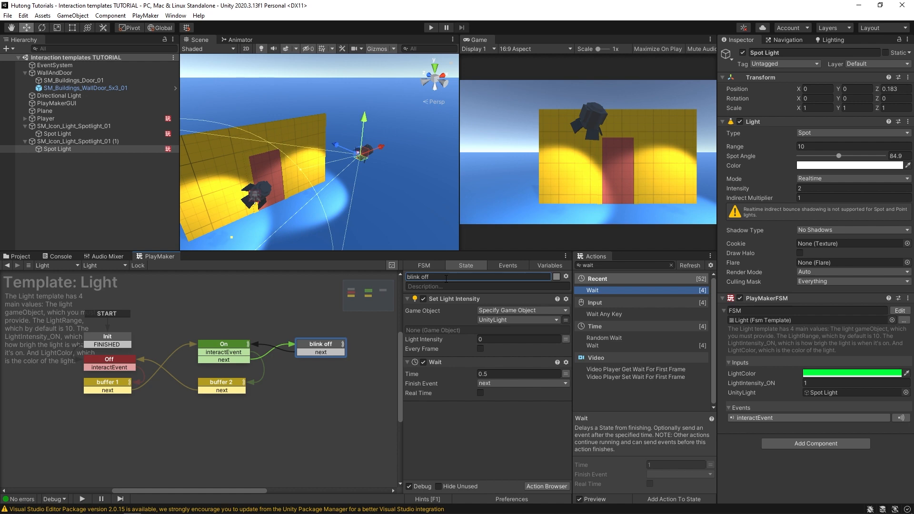